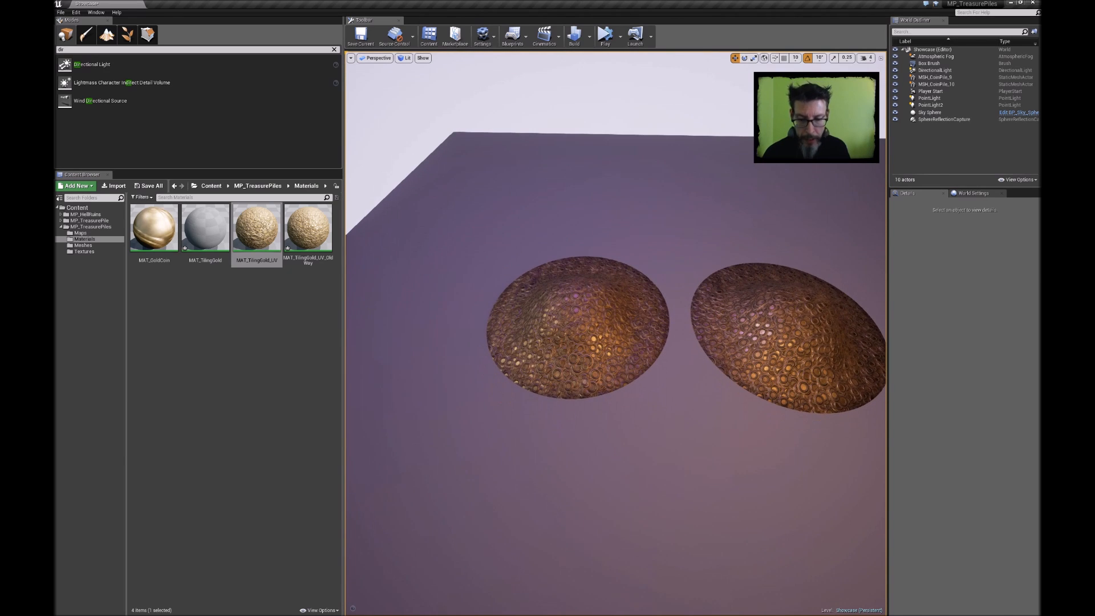
Select the front coin pile in the viewport to enlarge its scale.
left_click(565, 322)
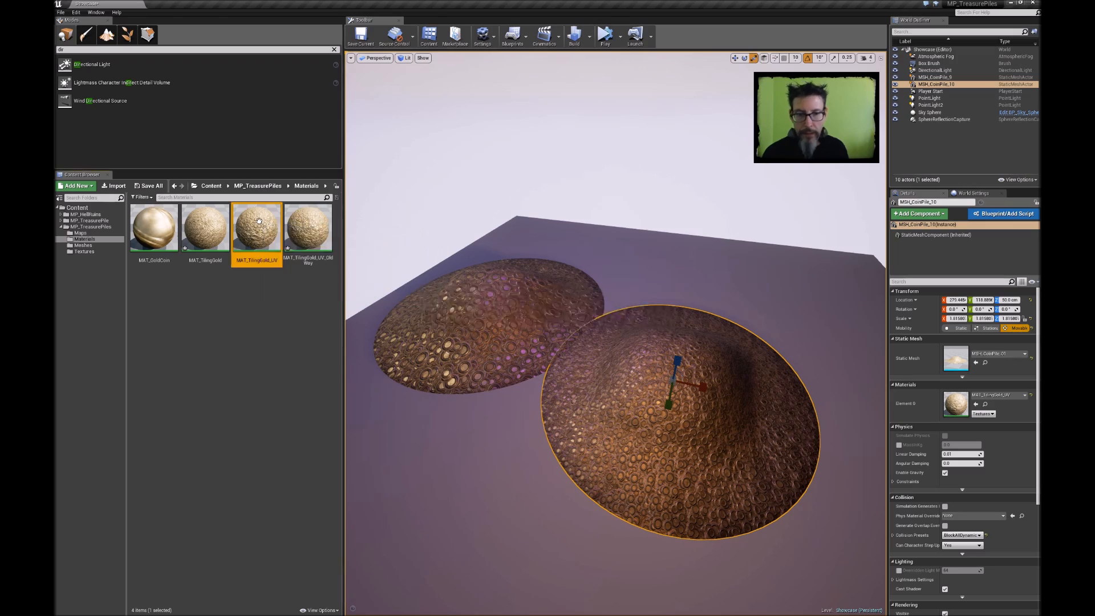
Open MAT_TilingGold_UV and inspect its ObjectScale, Add, Divide and Multiply node network.
double_click(257, 226)
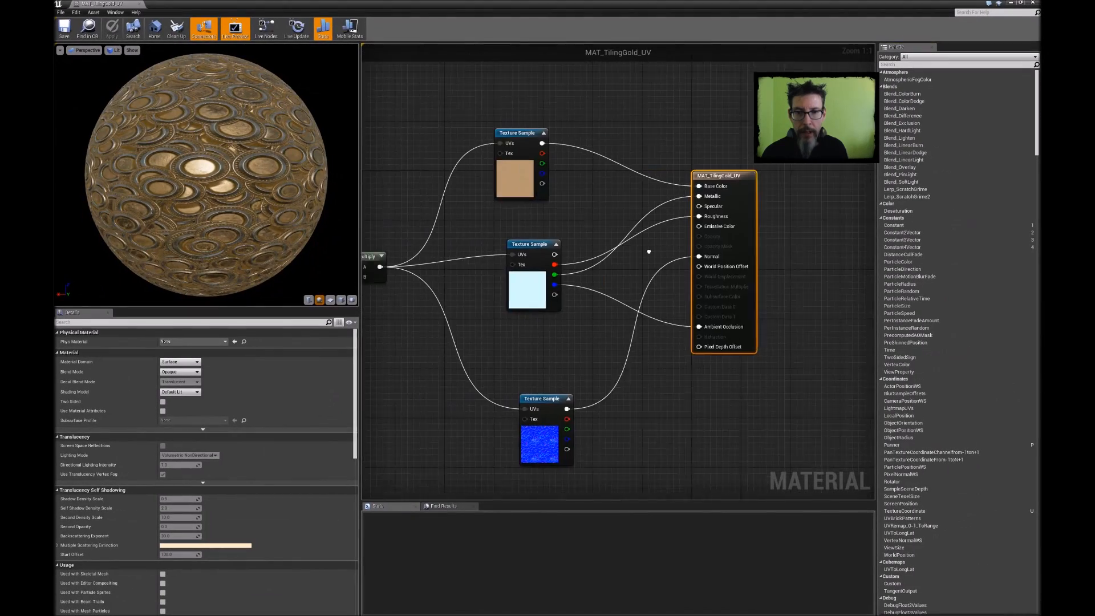
left_click_drag(649, 251, 608, 203)
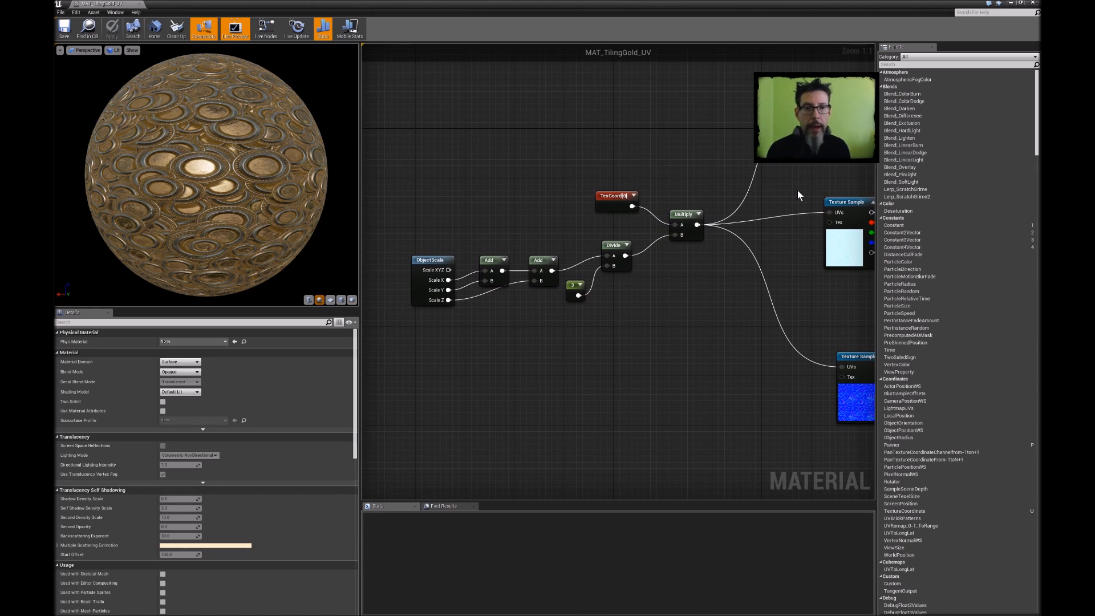
left_click(613, 190)
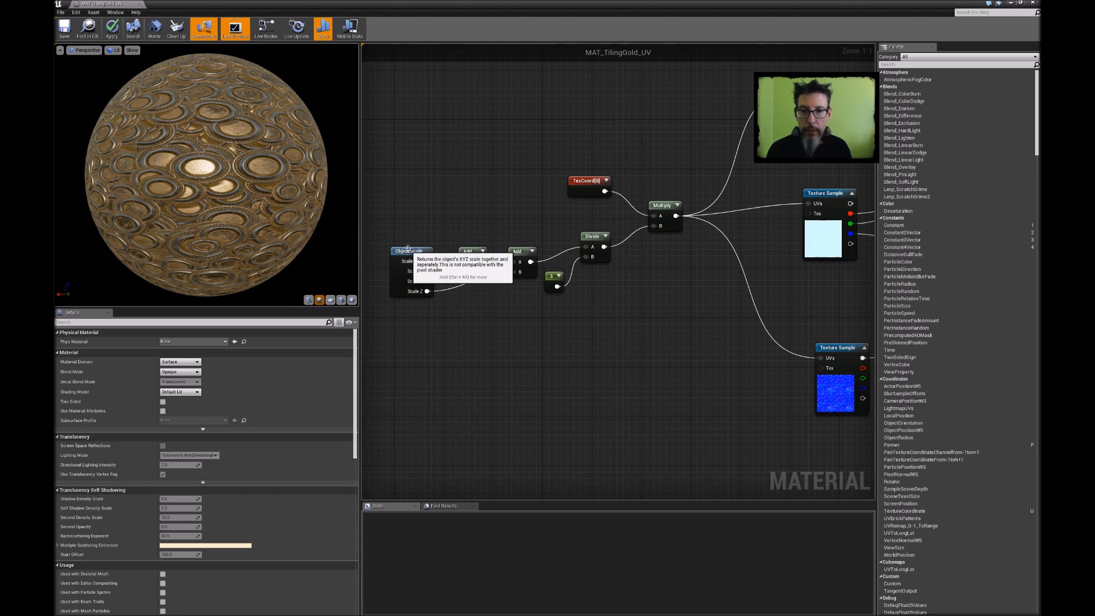
left_click(409, 260)
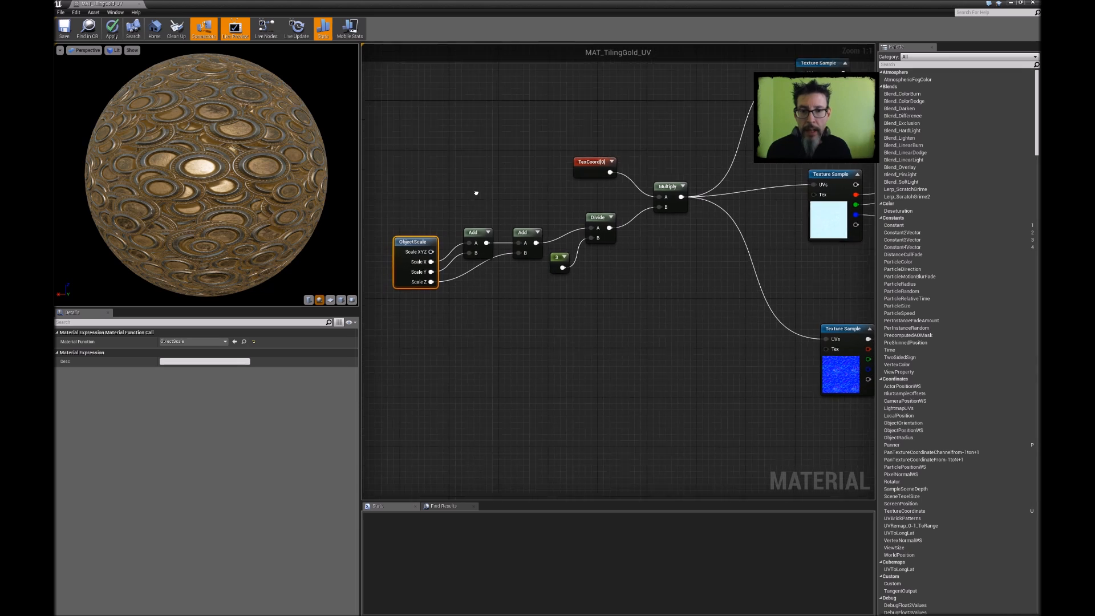
left_click(472, 230)
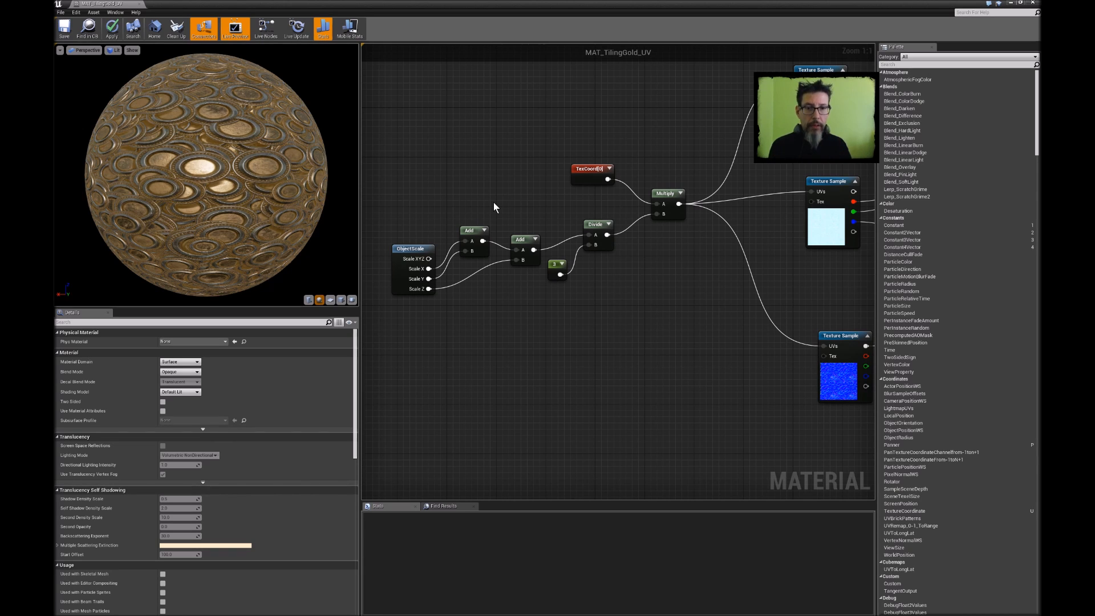
mouse_move(551, 221)
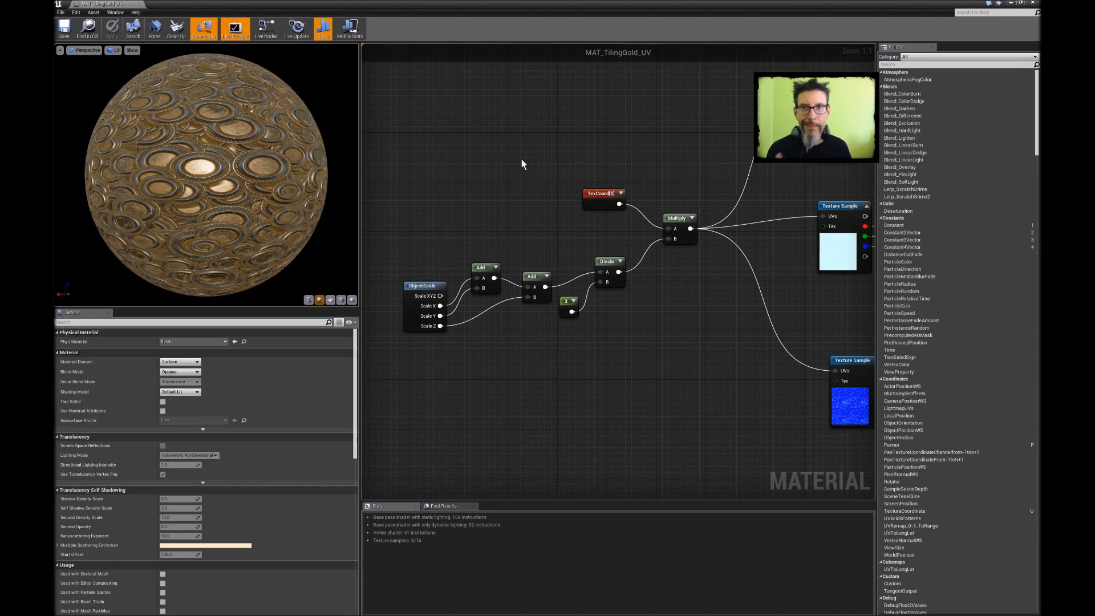
mouse_move(491, 221)
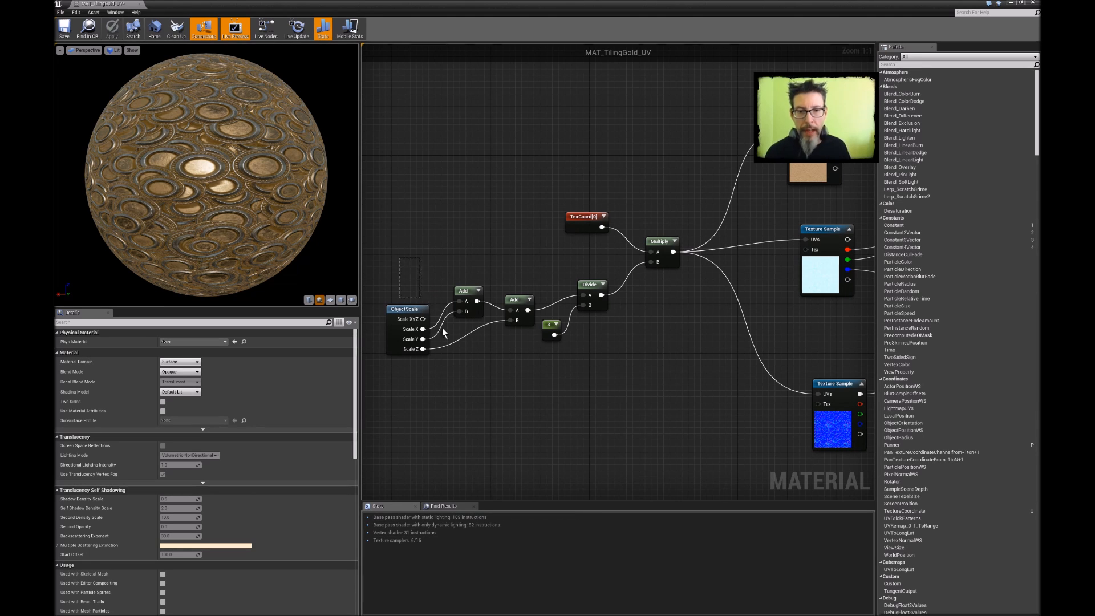
mouse_move(590, 284)
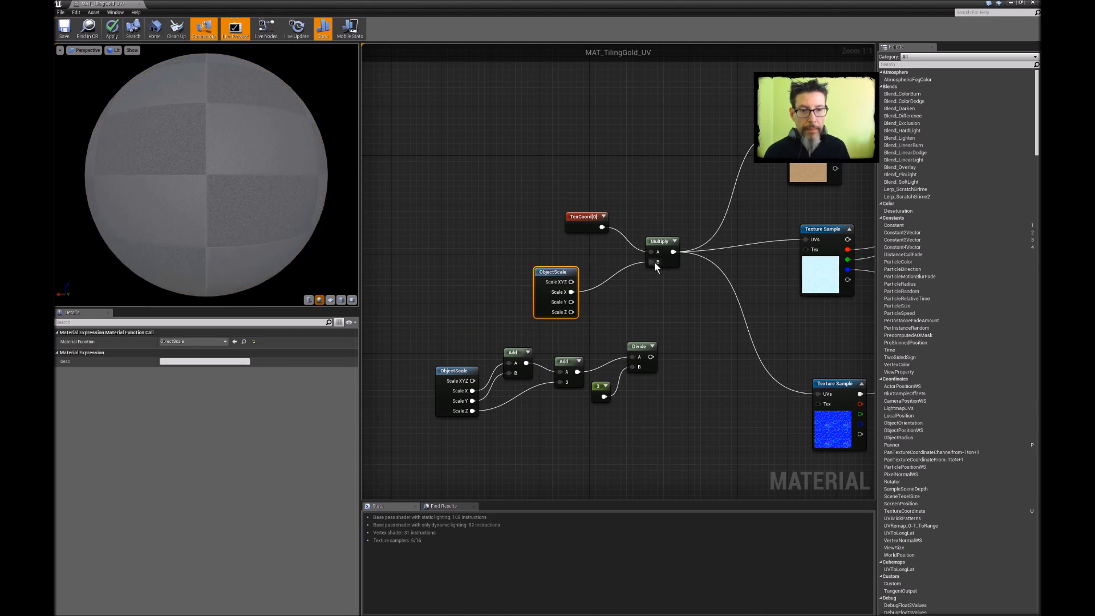
Wire a new ObjectScale node's Scale X directly into the Multiply B input.
left_click(112, 28)
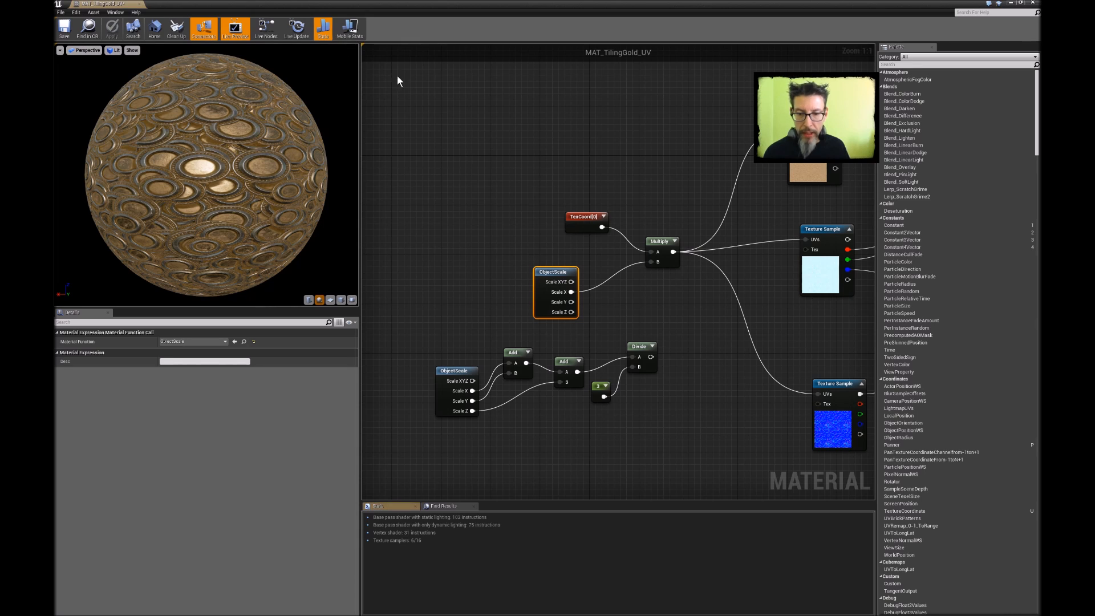
mouse_move(412, 86)
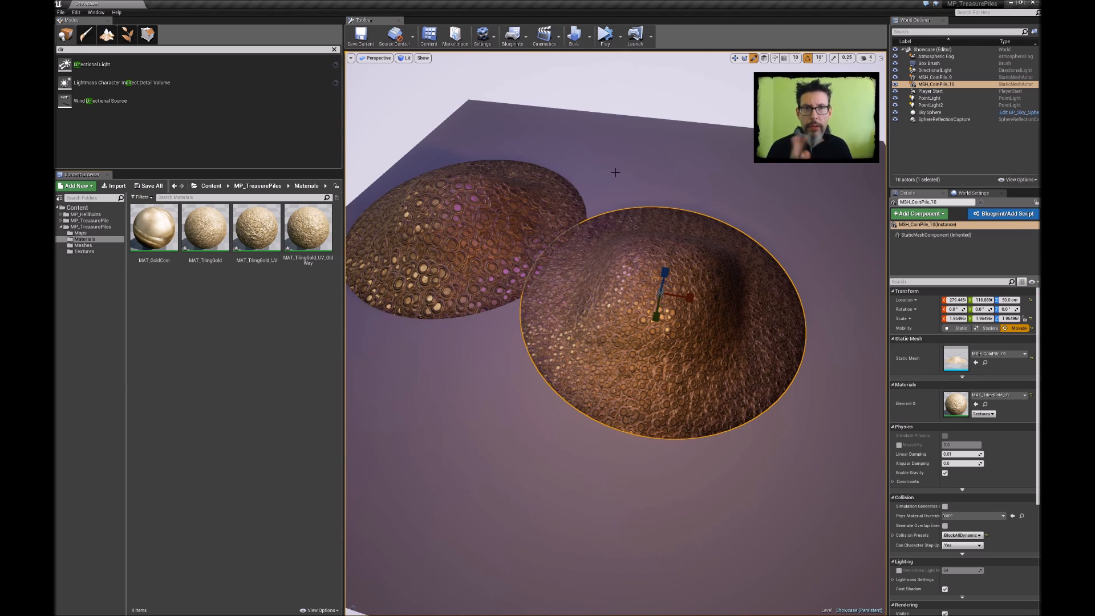
Scale up the front coin pile, then open MAT_TilingGold and view its WorldAlignedTexture network.
left_click(205, 227)
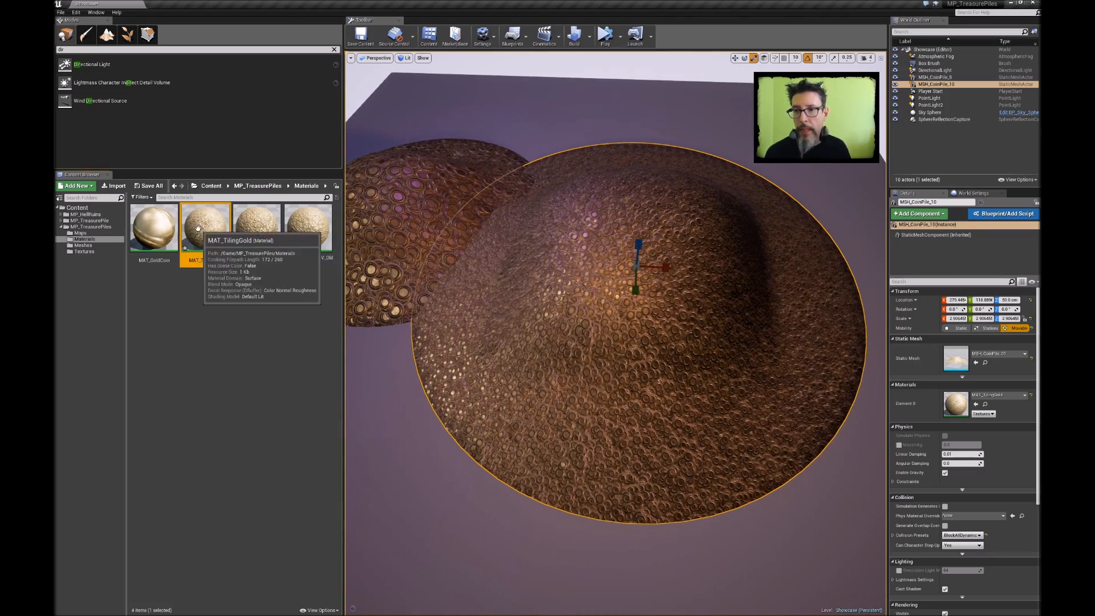
double_click(204, 227)
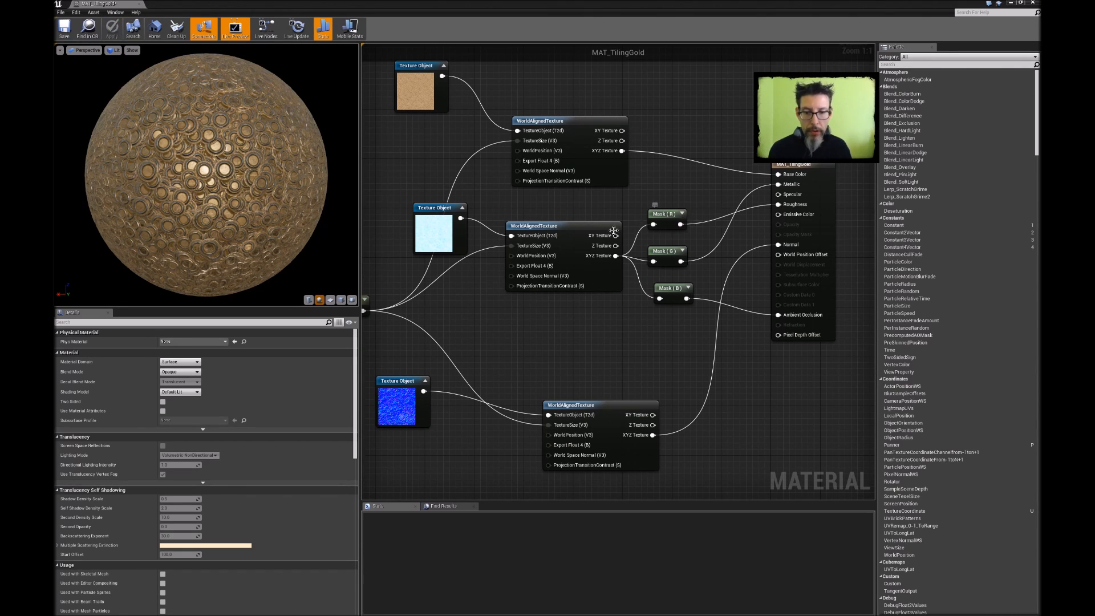
left_click(374, 505)
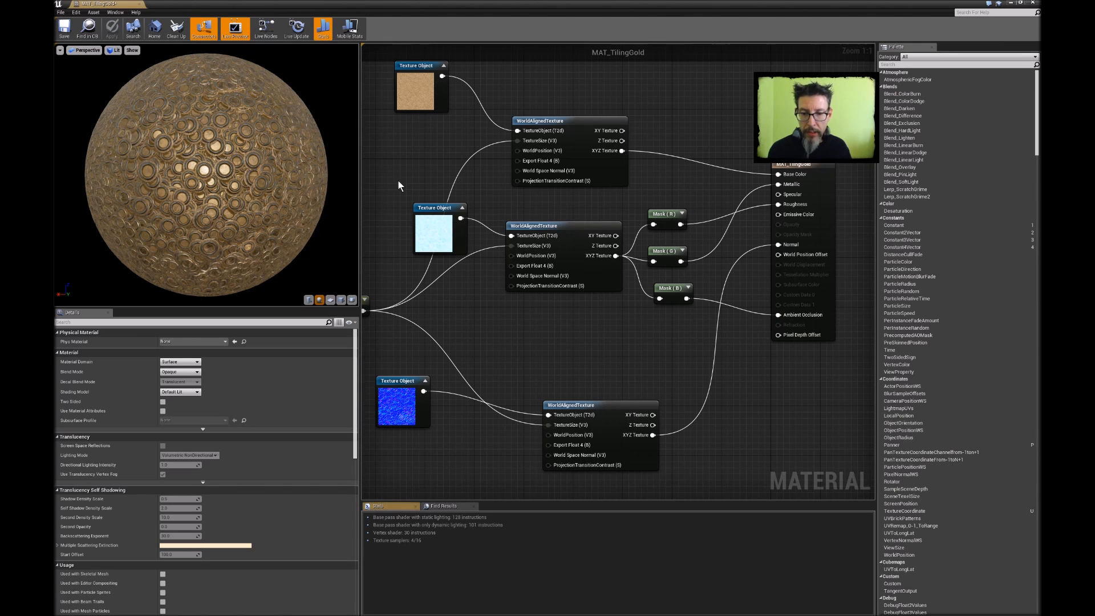